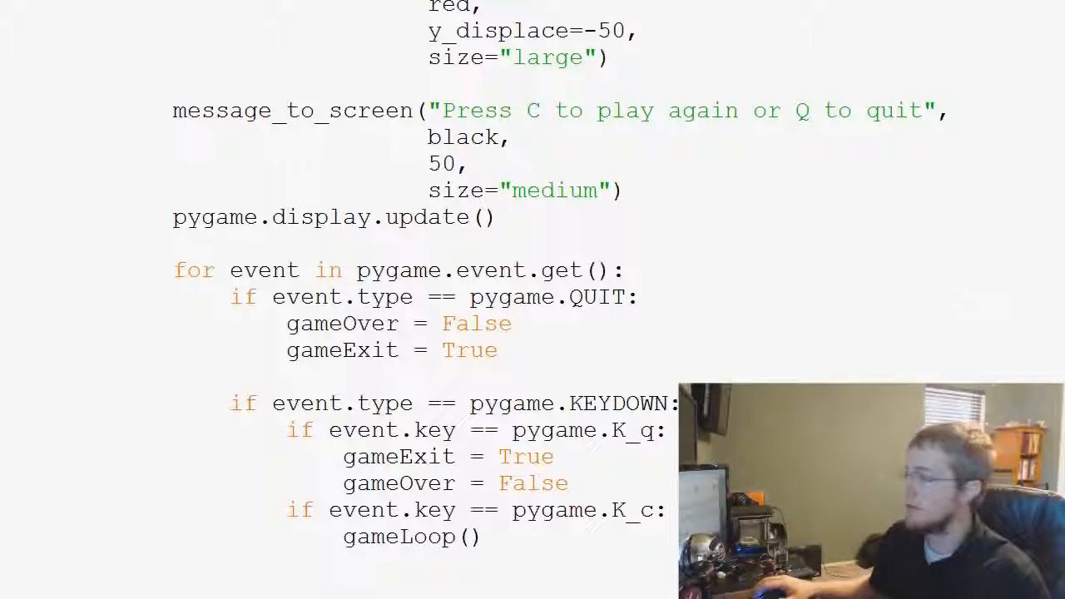
# Write the header 'def score(score):' on the line above randAppleGen and start its body
pyautogui.scroll(3)
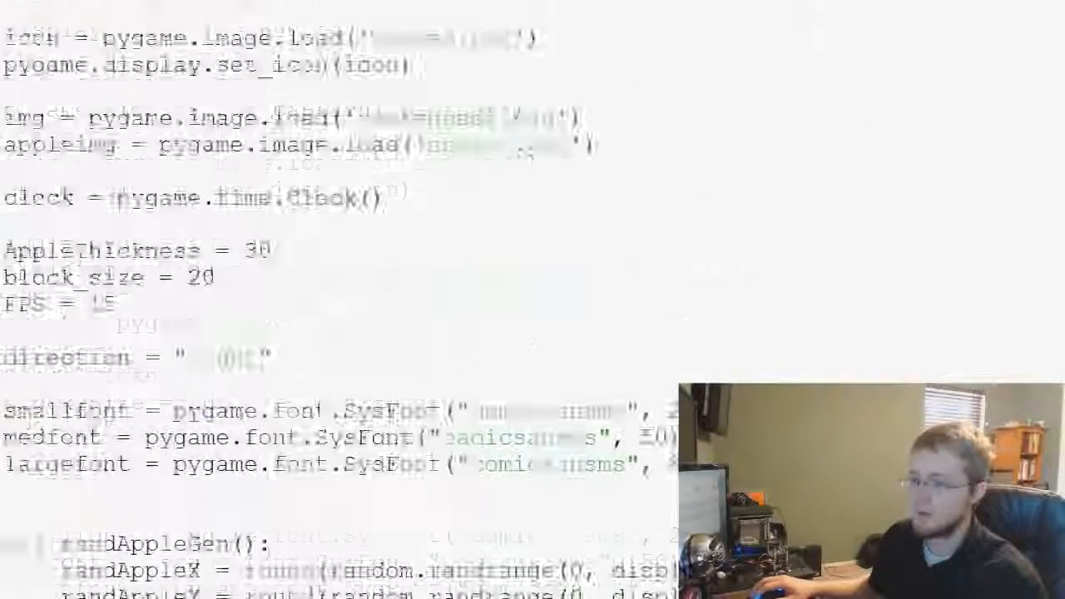
pyautogui.scroll(-3)
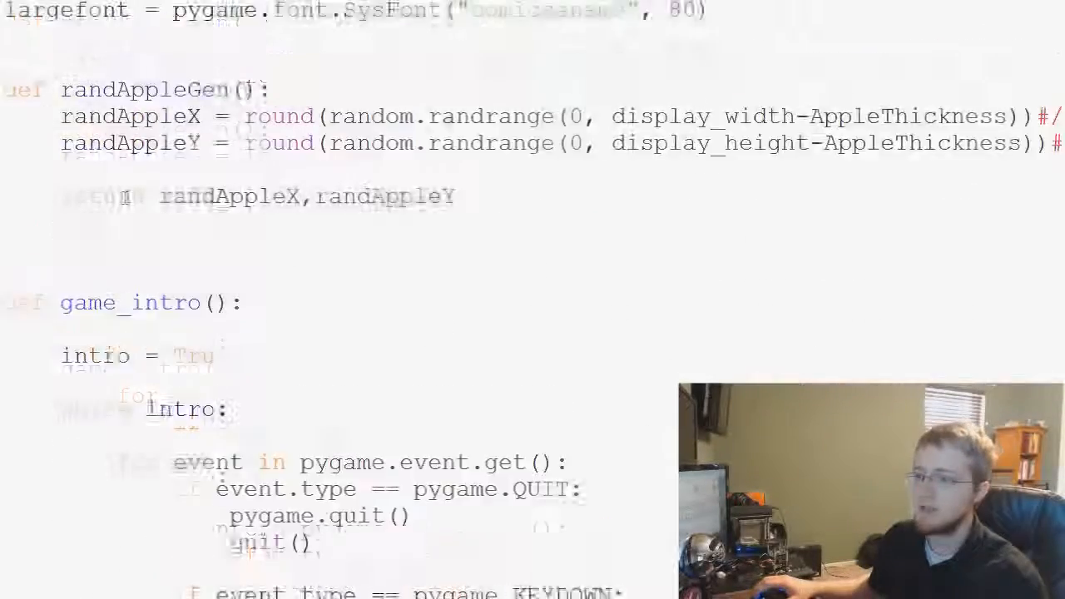
pyautogui.scroll(3)
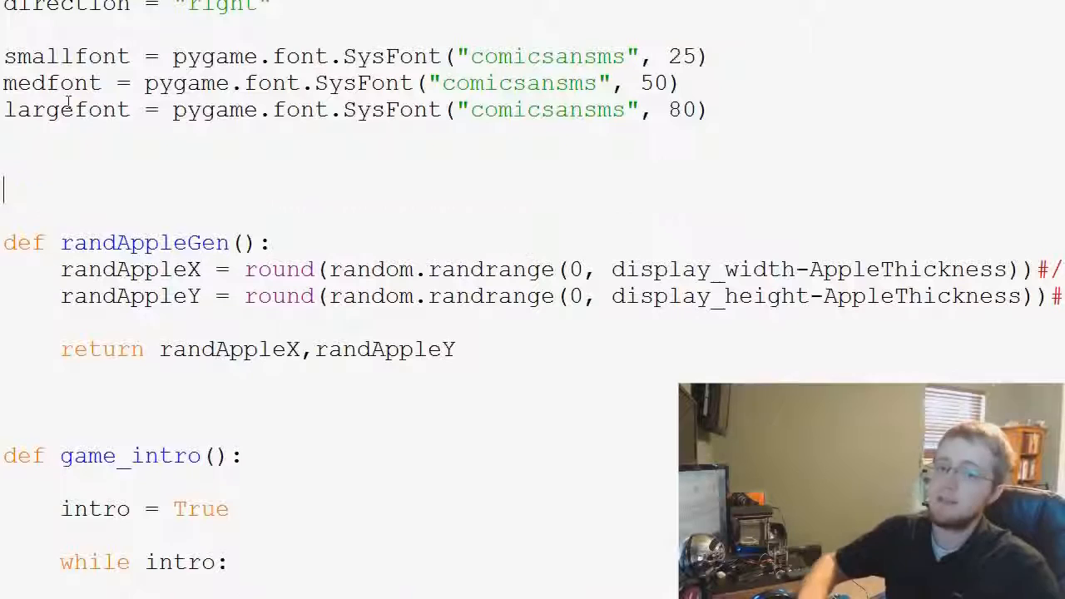
pyautogui.write('def score(')
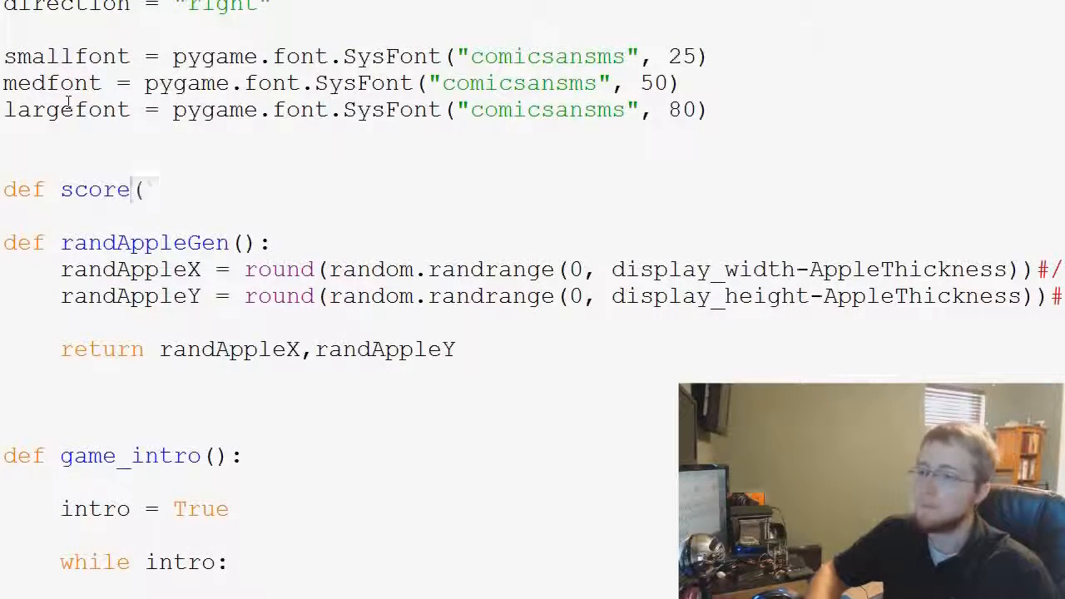
pyautogui.write(')')
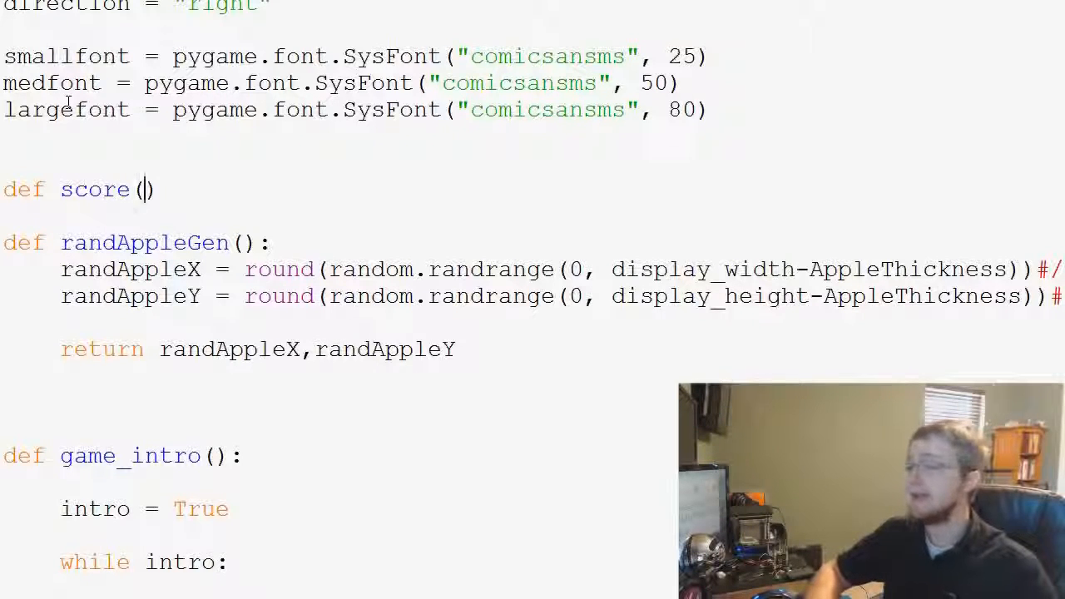
pyautogui.write('score')
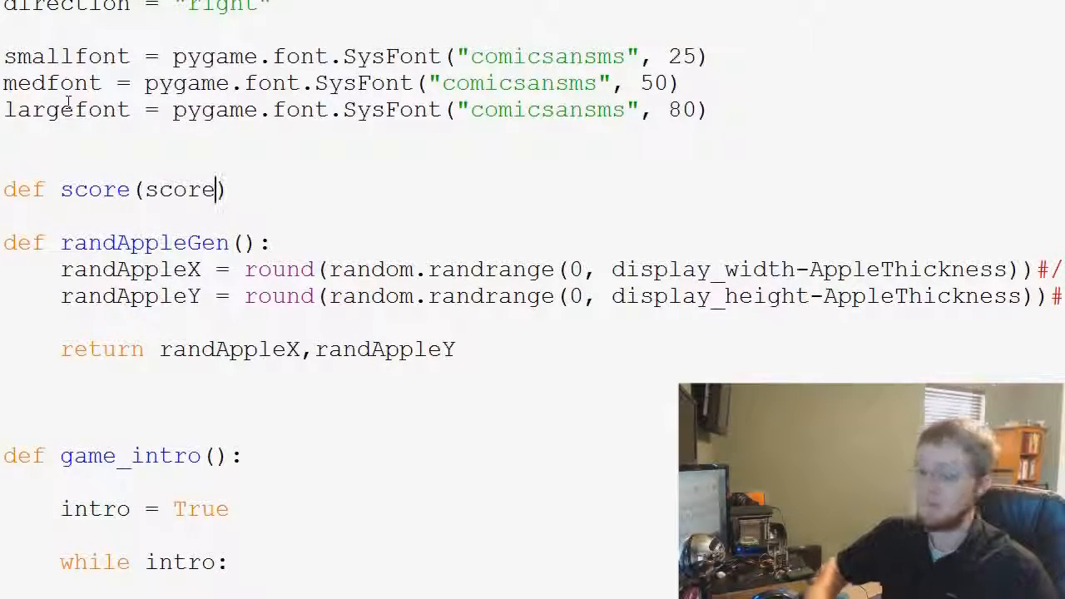
pyautogui.write(':')
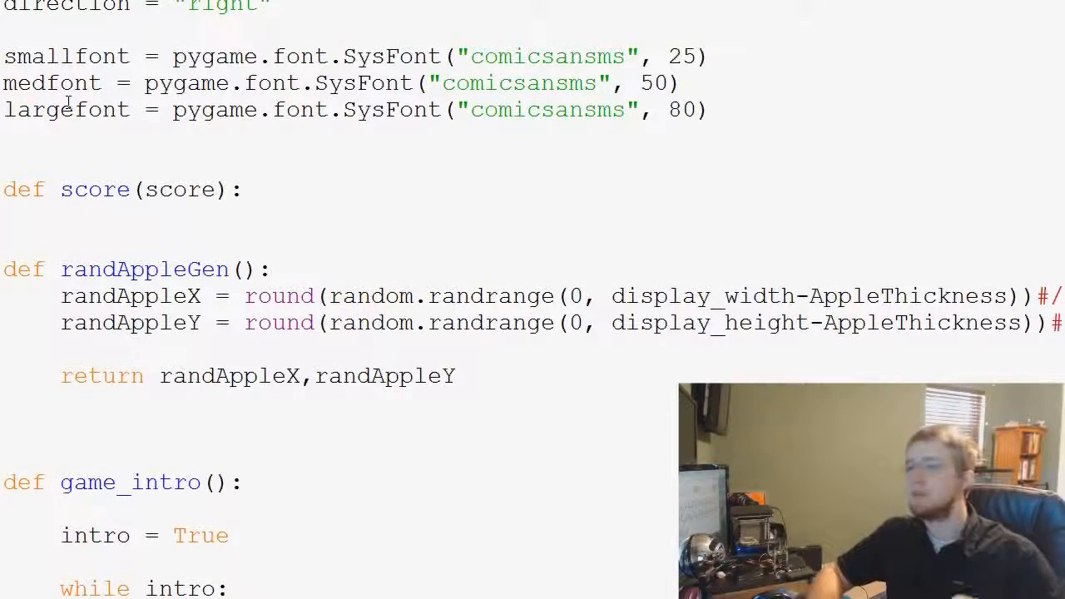
pyautogui.click(60, 216)
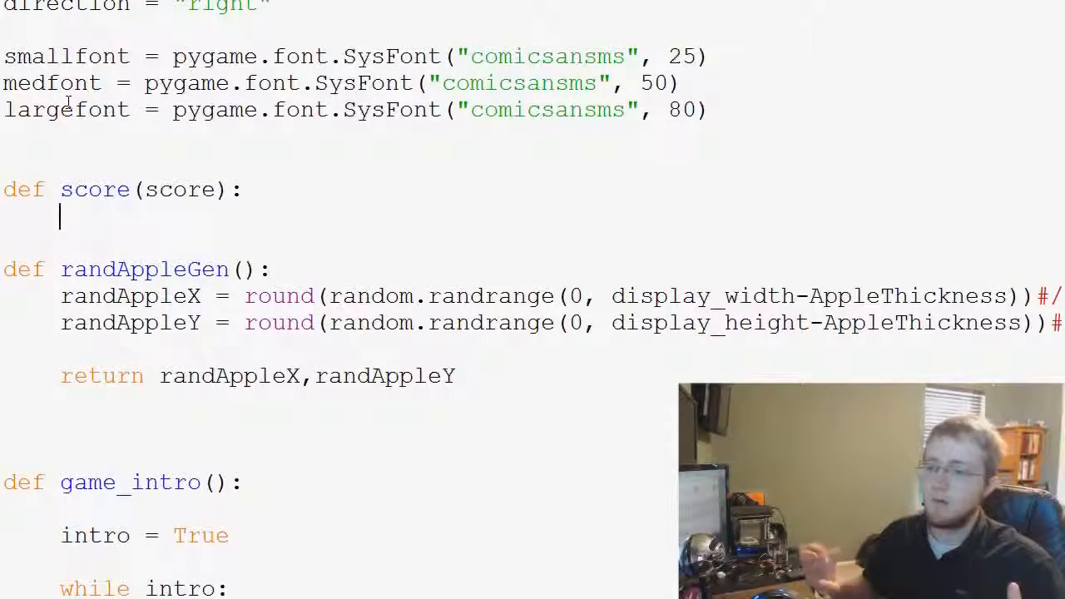
pyautogui.scroll(-3)
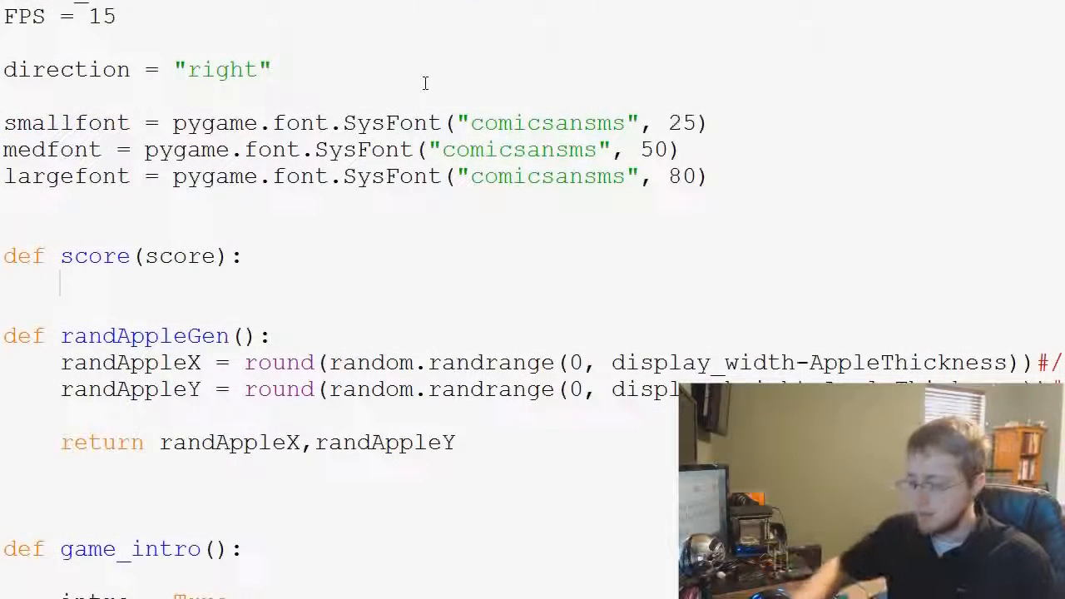
# Render text = smallfont.render("Score: " + str(score), True, black) inside the score function
pyautogui.write('text =')
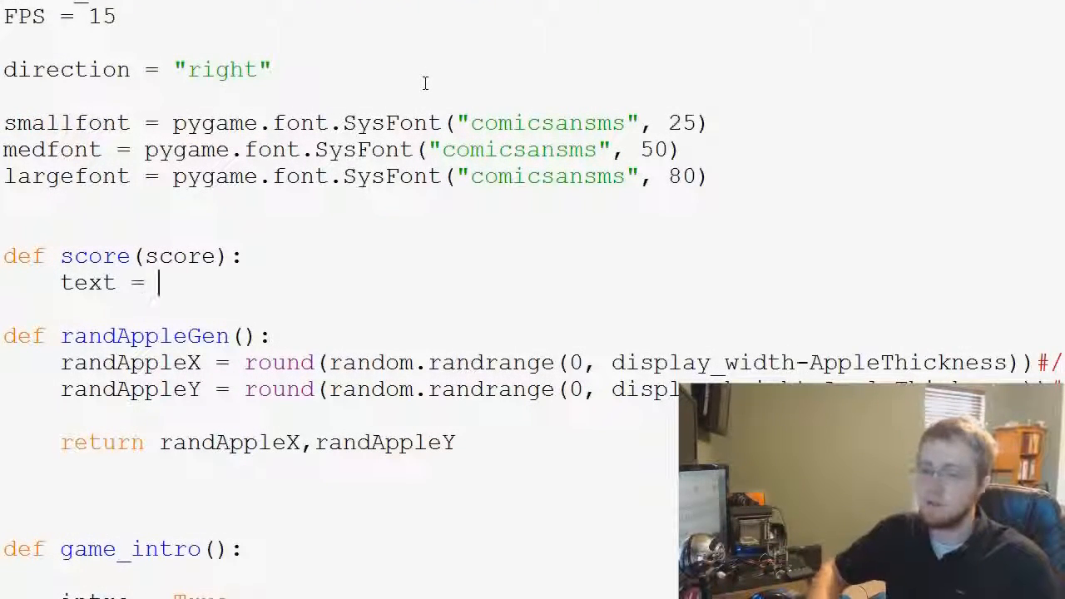
pyautogui.write('small')
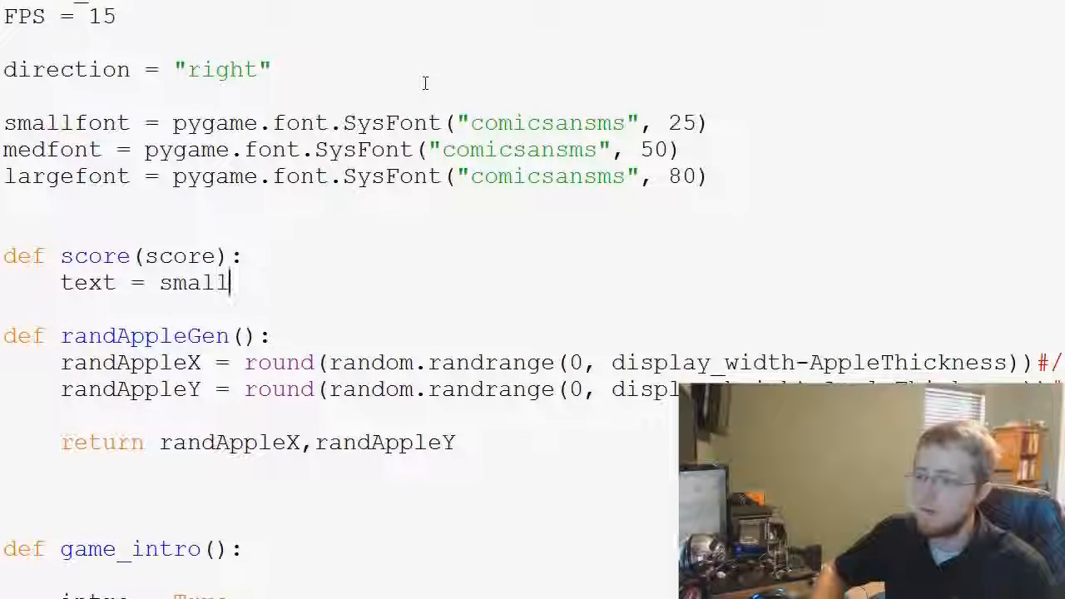
pyautogui.write('font.render')
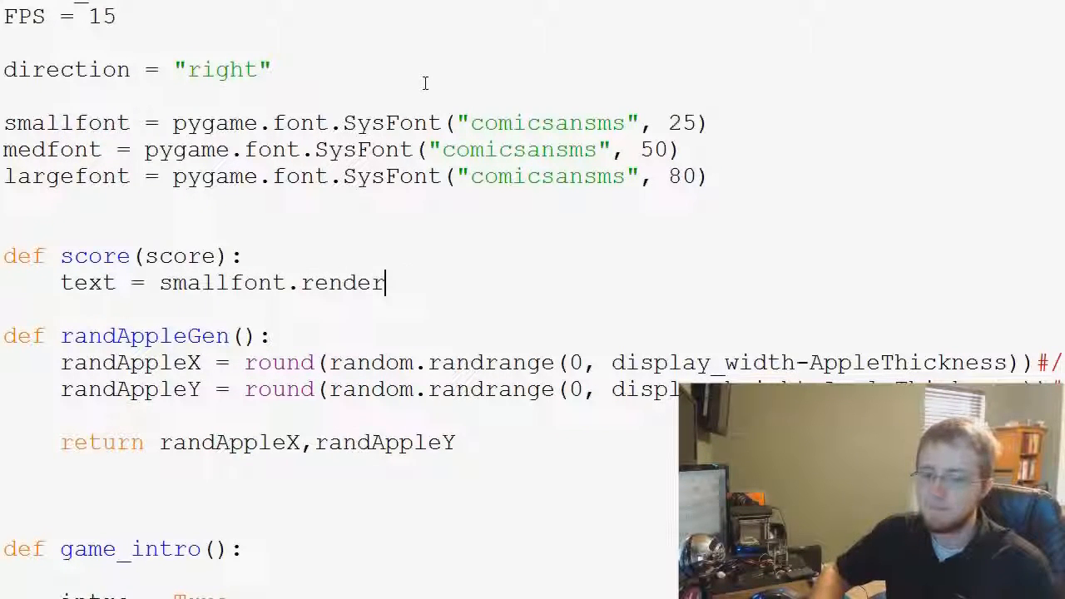
pyautogui.write('("")')
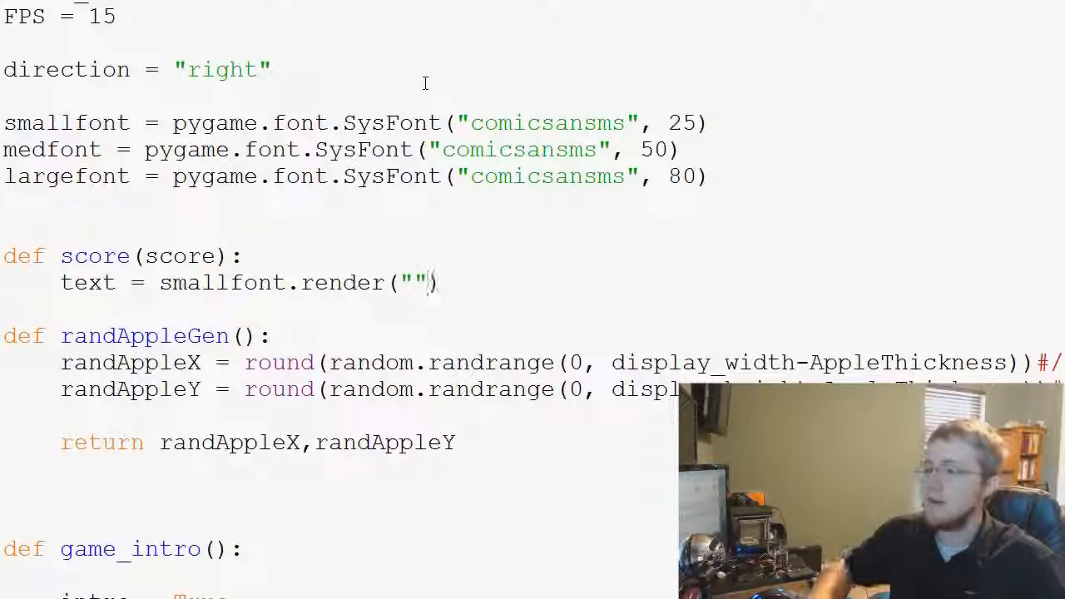
pyautogui.write('s')
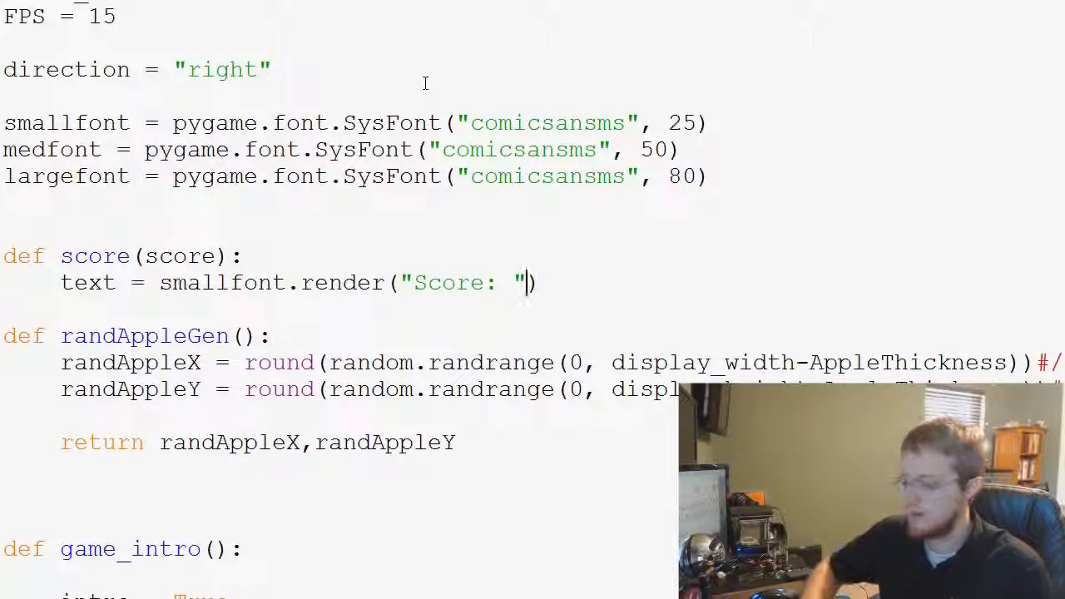
pyautogui.write('+')
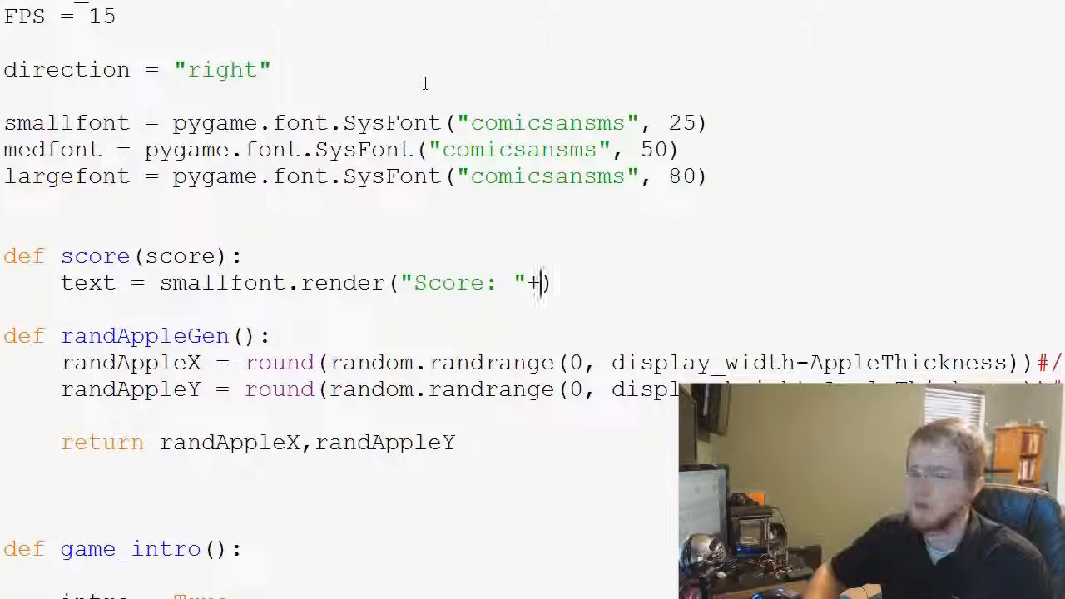
pyautogui.write('str()')
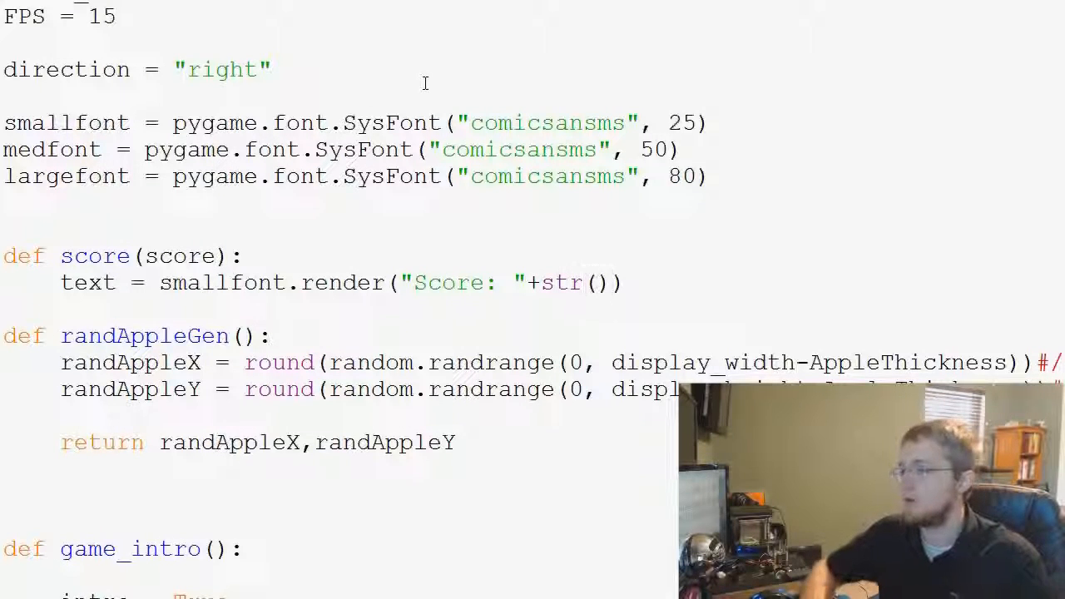
pyautogui.write('score')
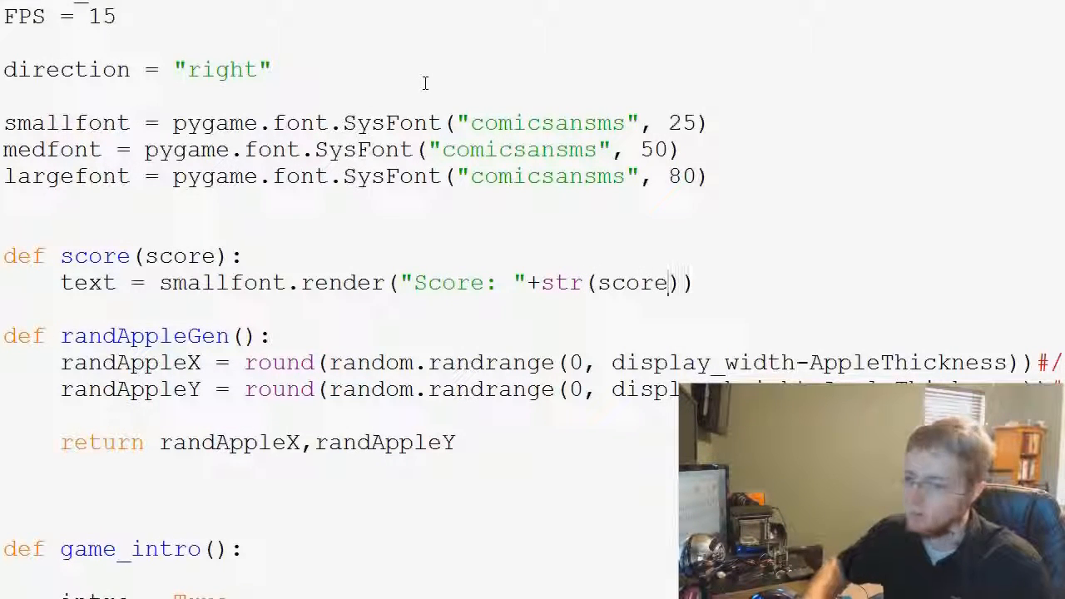
pyautogui.write(', t')
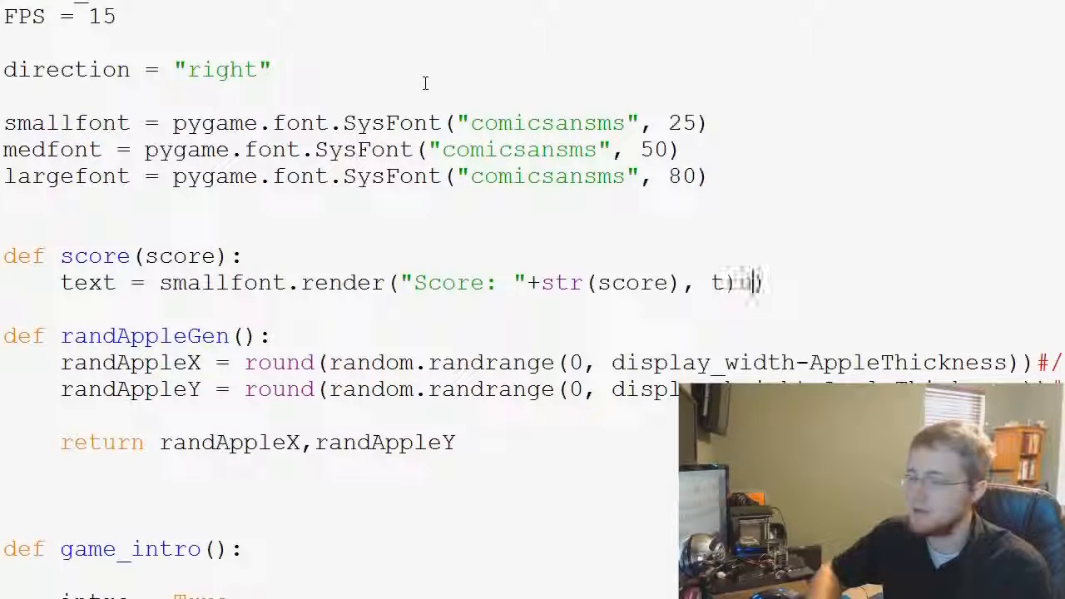
pyautogui.write('rue b')
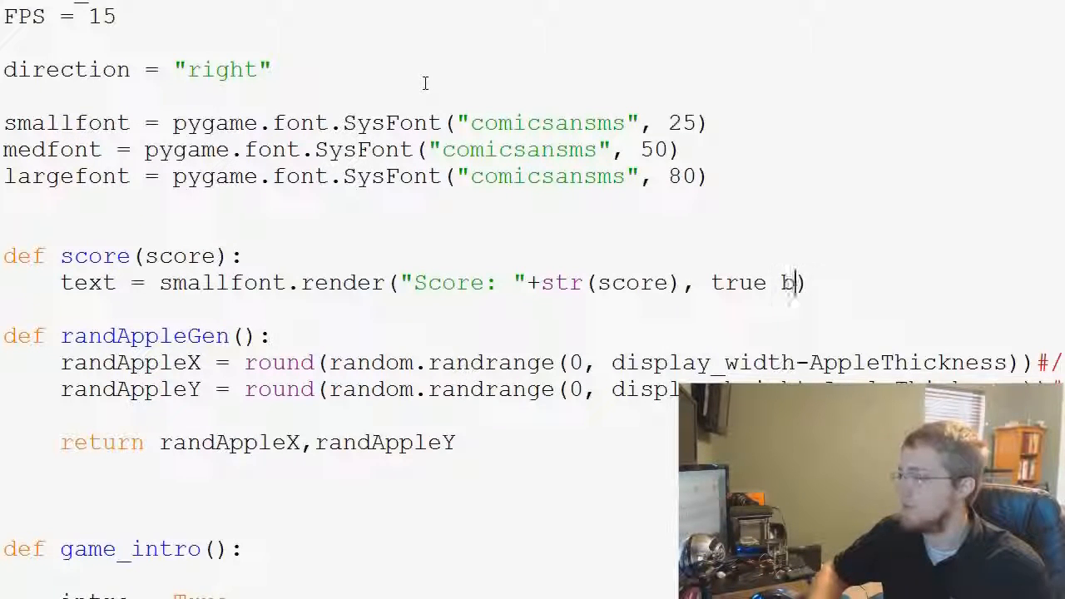
pyautogui.write('lack')
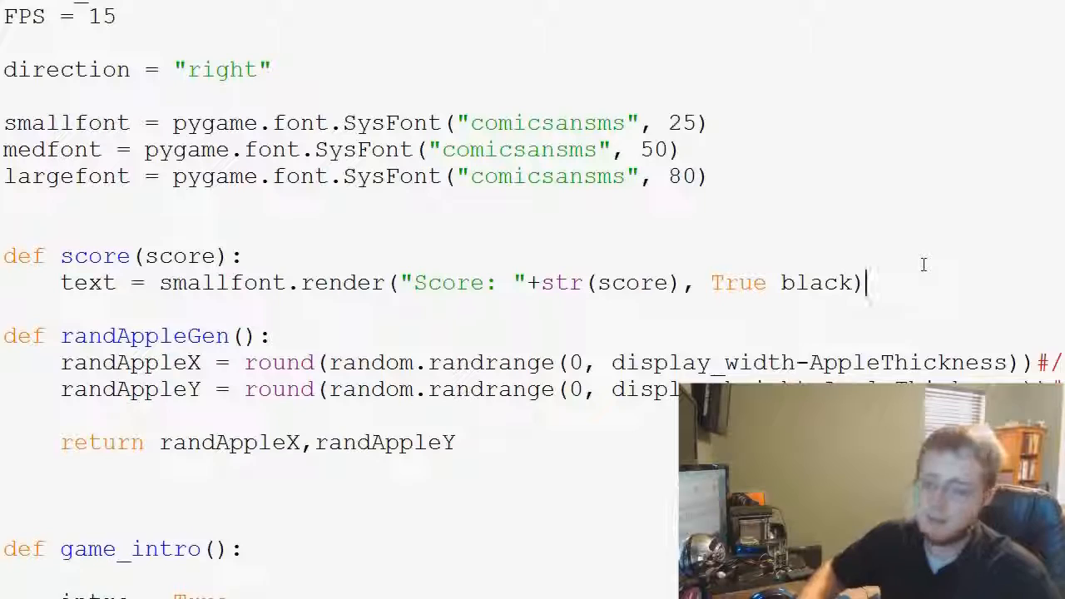
# Blit the rendered text onto gameDisplay at [0,0]
pyautogui.write('gameDisplay.blit(t')
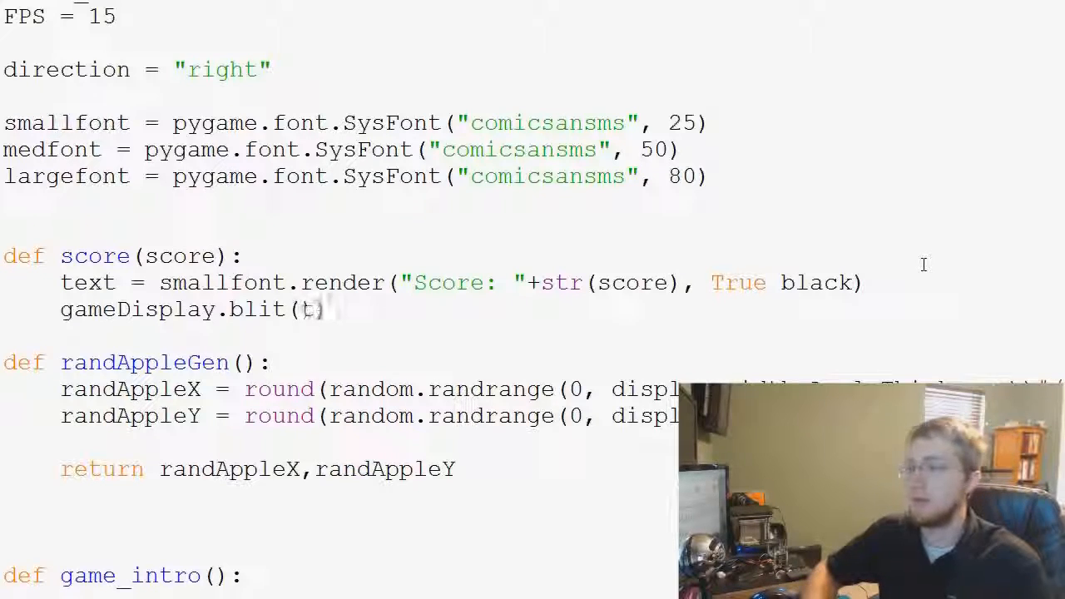
pyautogui.write('ext,')
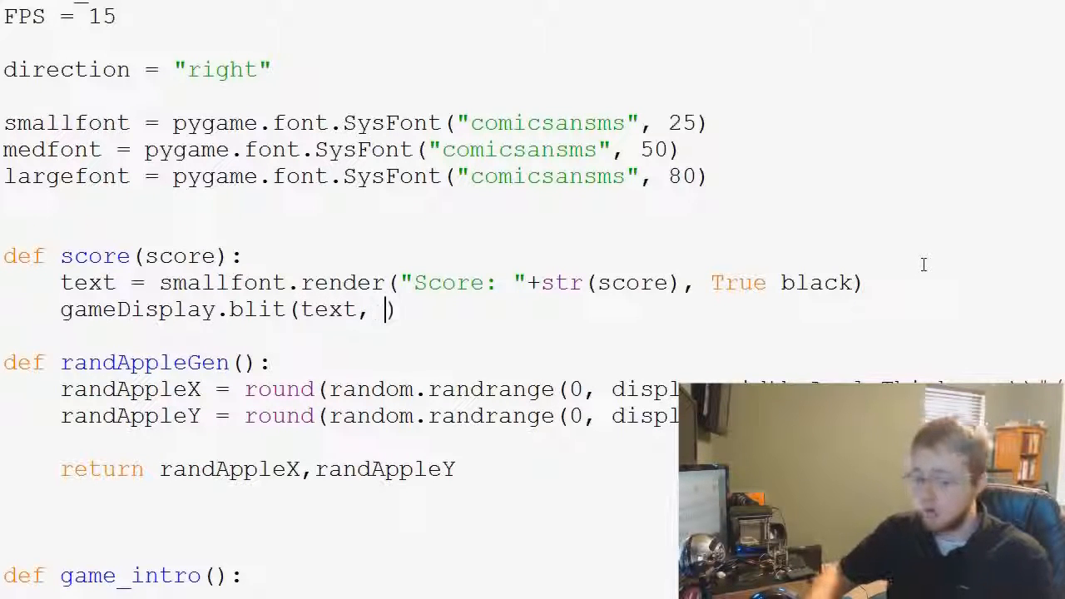
pyautogui.write('[0')
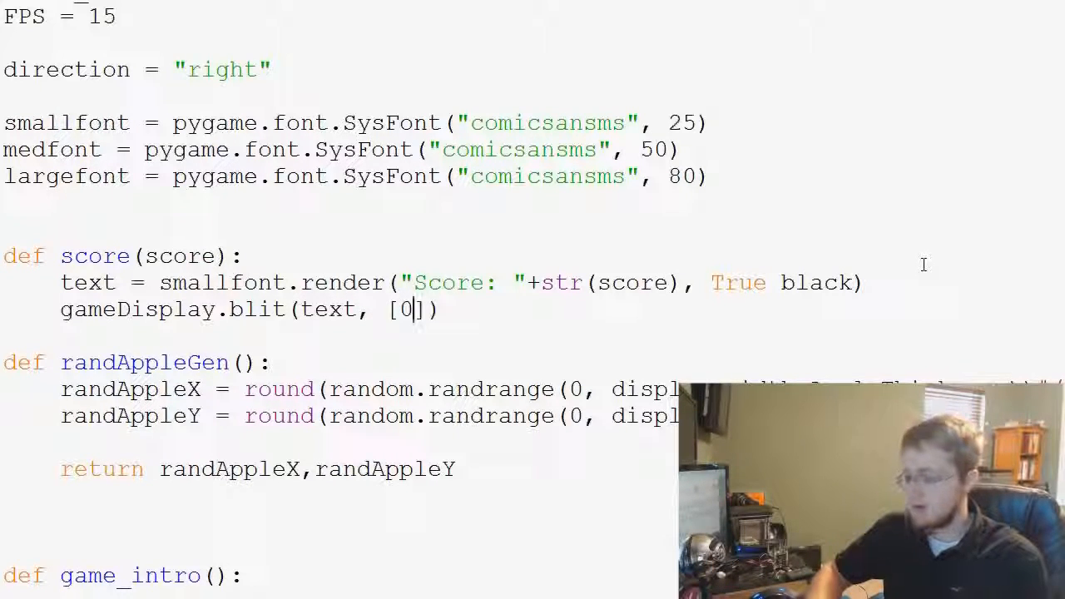
pyautogui.write(',0')
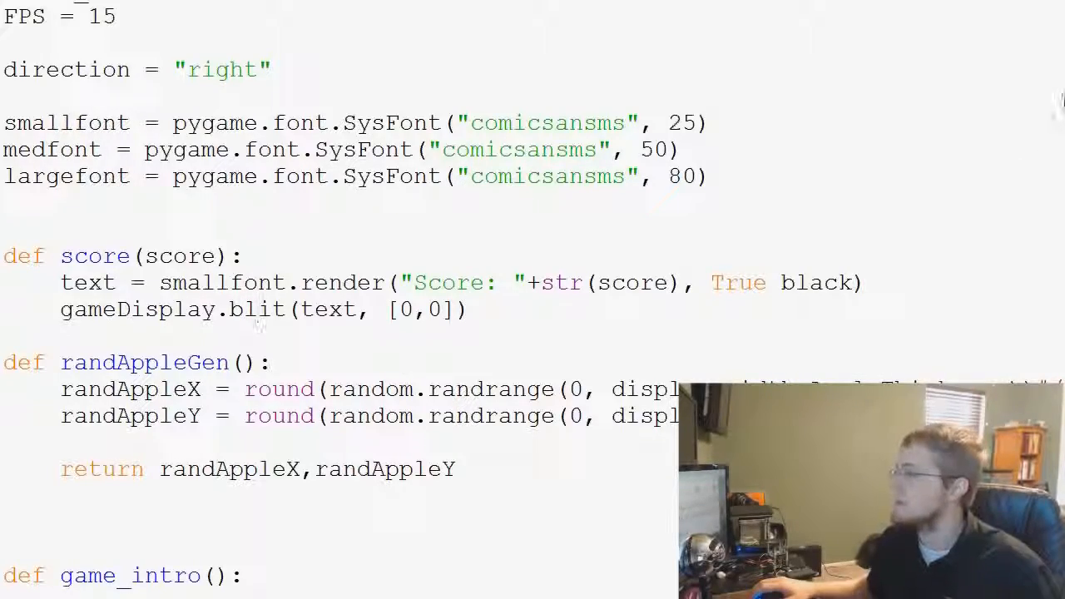
# Add the call score(snakeLength-1) in the game loop right after the snake is drawn
pyautogui.scroll(-3)
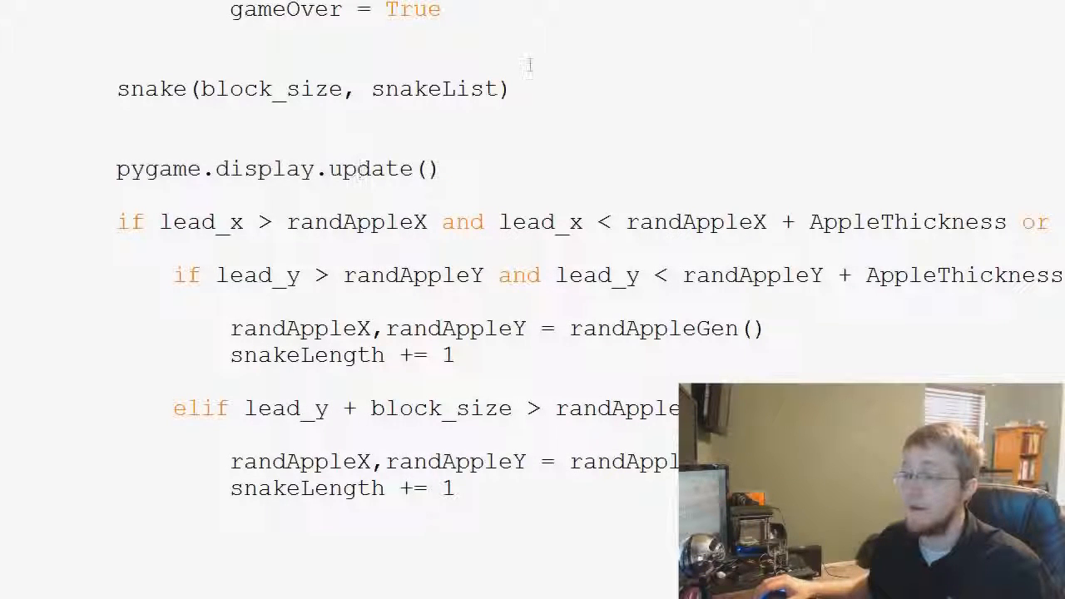
pyautogui.click(508, 90)
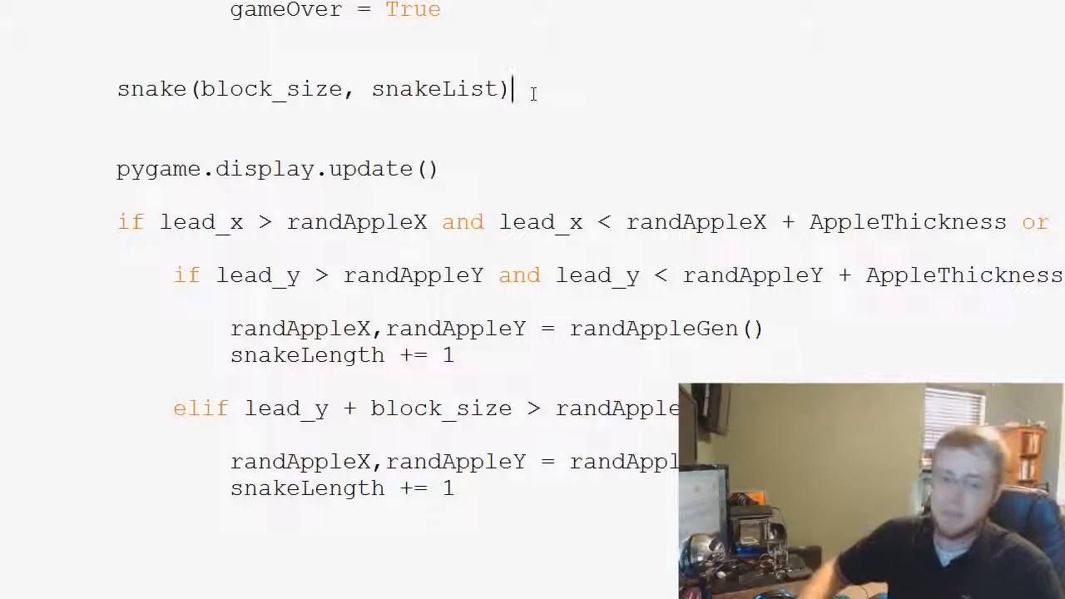
pyautogui.write('score')
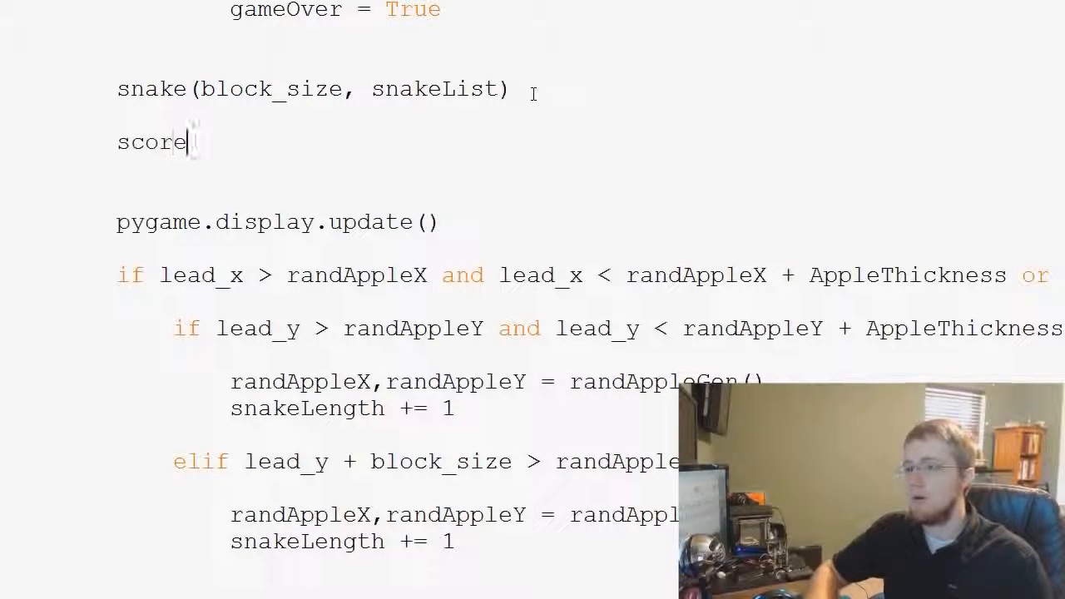
pyautogui.write('()')
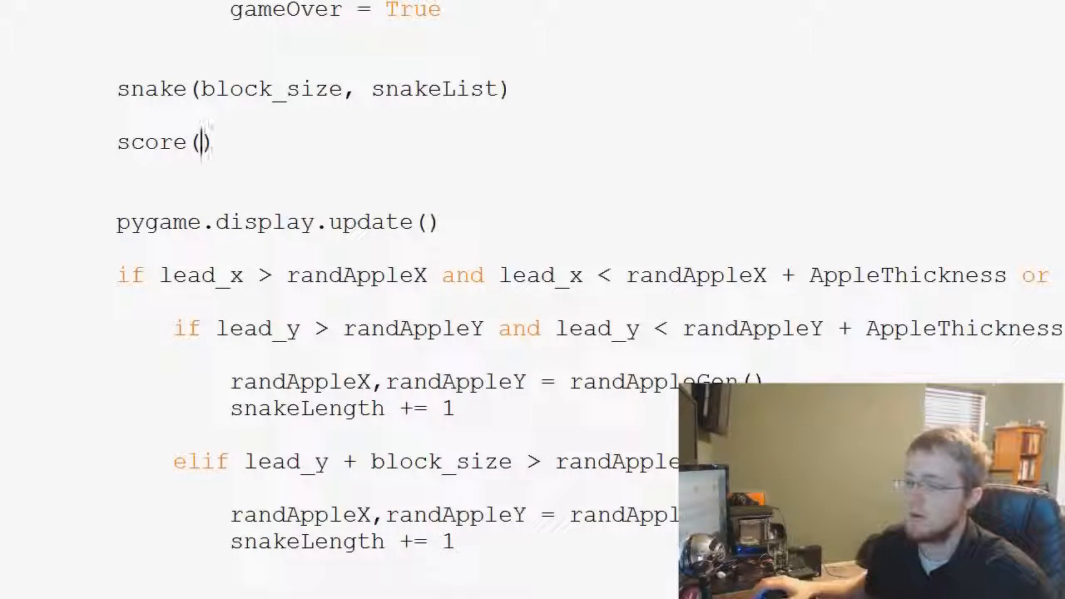
pyautogui.doubleClick(306, 408)
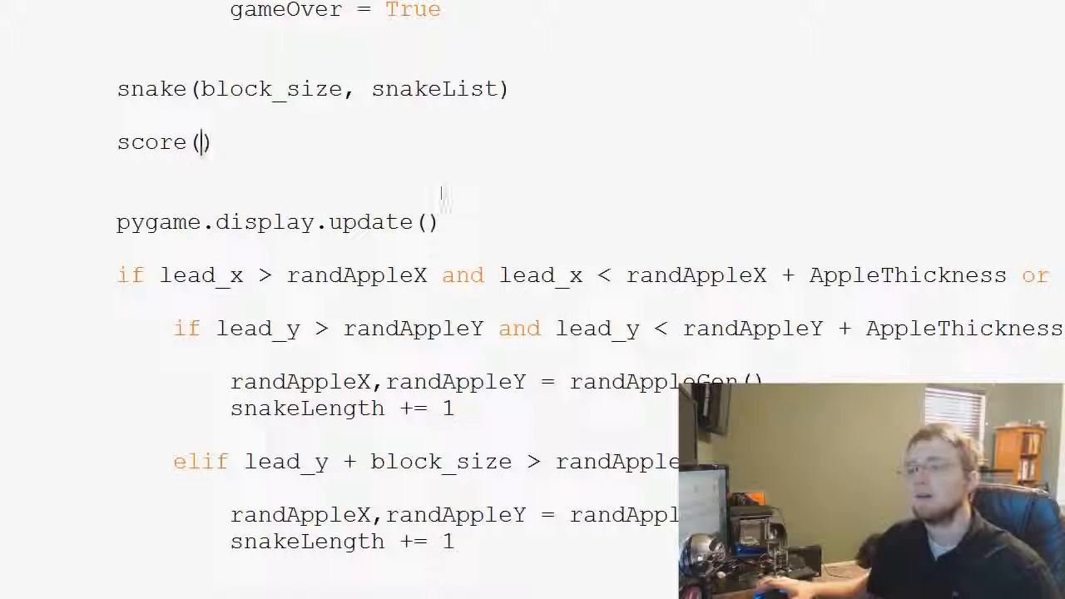
pyautogui.write('sanke')
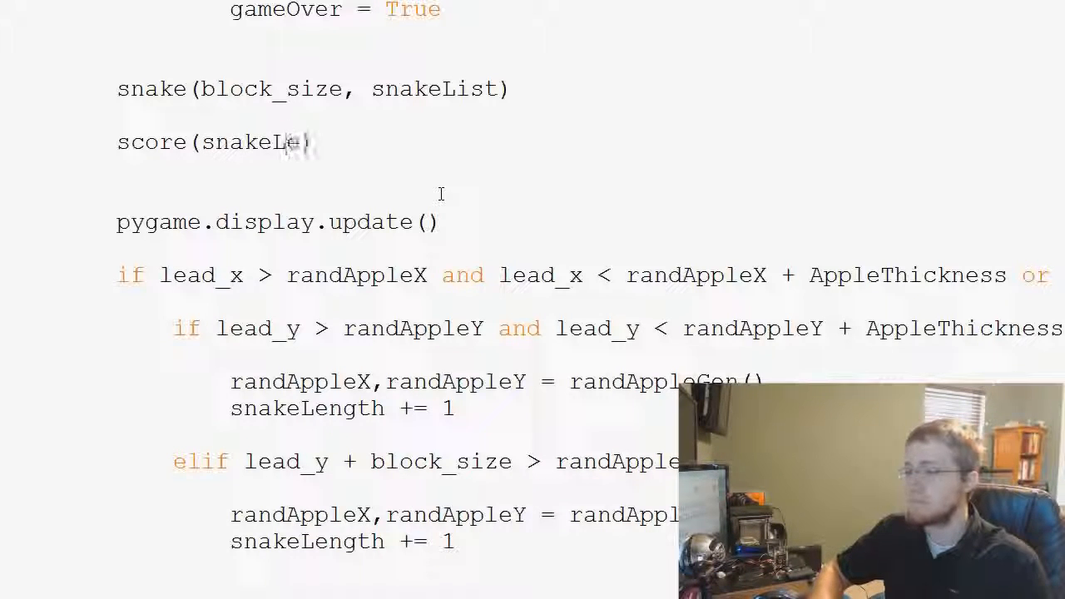
pyautogui.write('ength)')
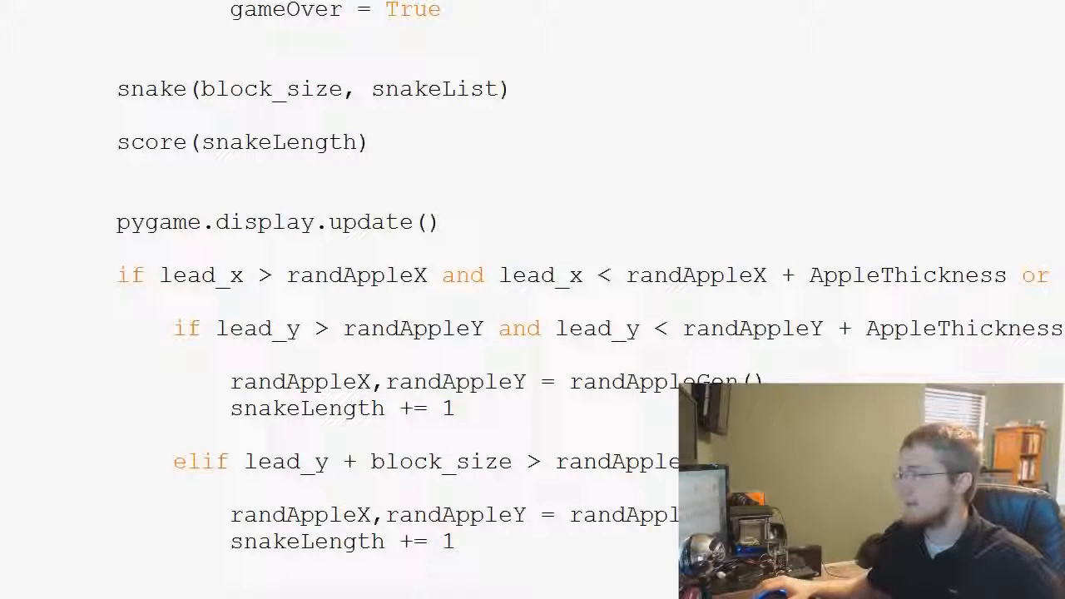
pyautogui.click(353, 142)
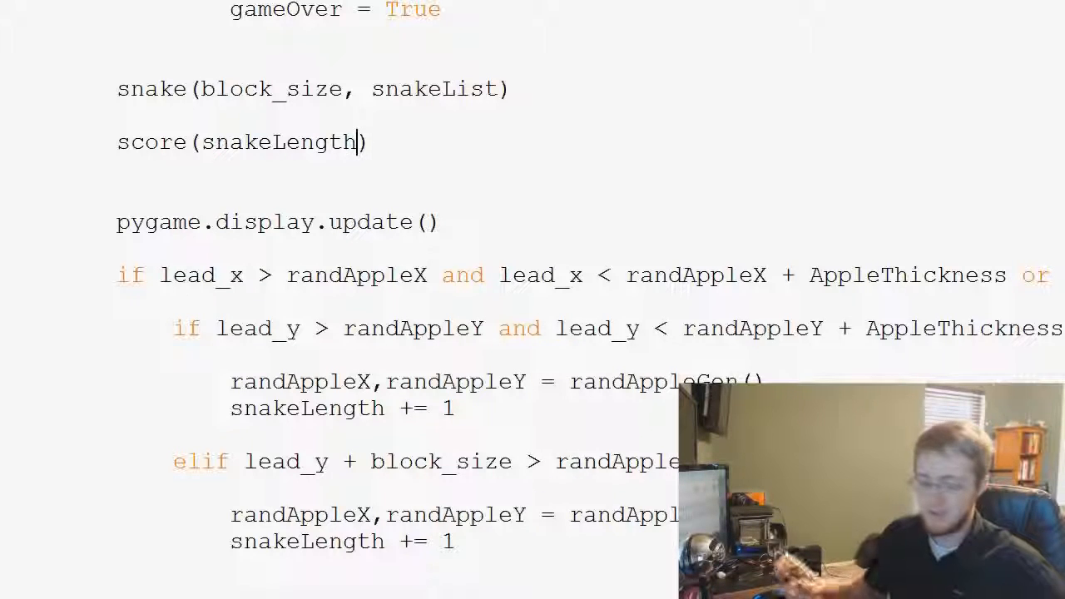
pyautogui.write('-1')
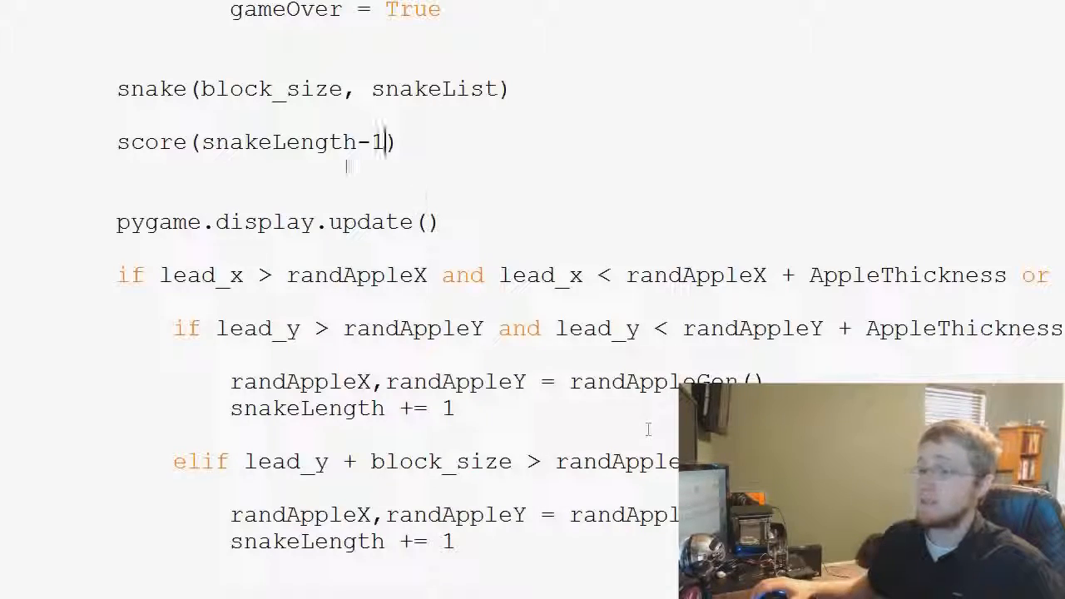
pyautogui.doubleClick(279, 141)
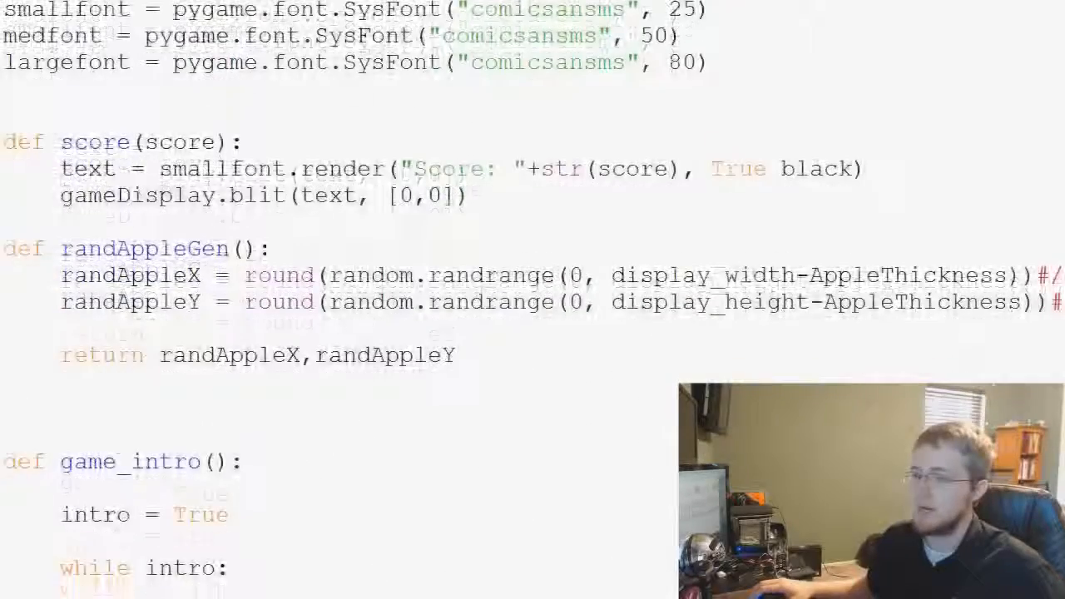
# Run the module, dismiss the invalid-syntax error and relaunch to the Welcome to Slither screen
pyautogui.doubleClick(559, 168)
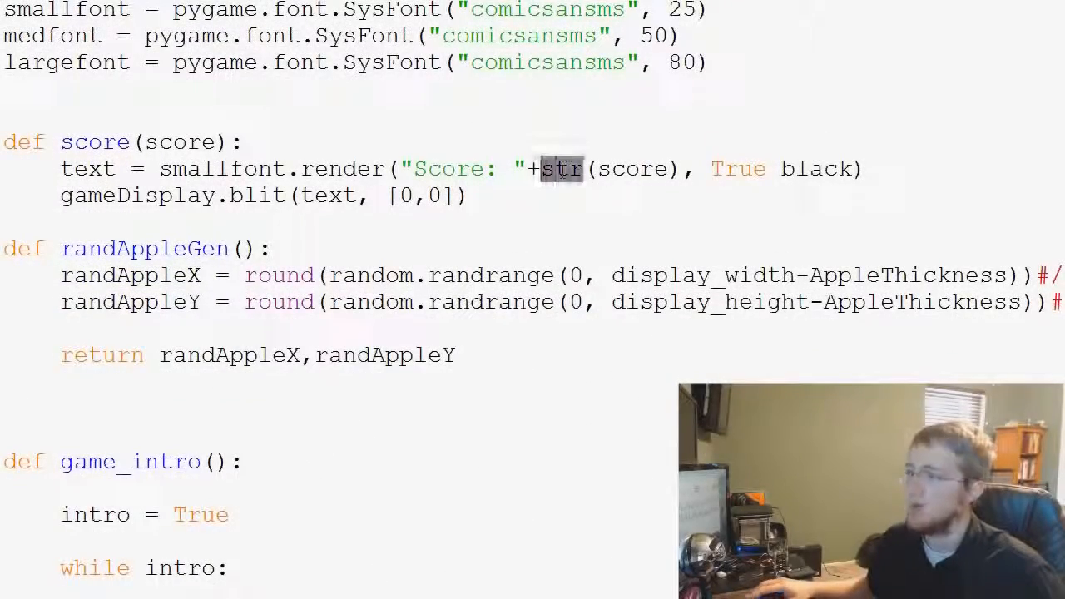
pyautogui.scroll(-3)
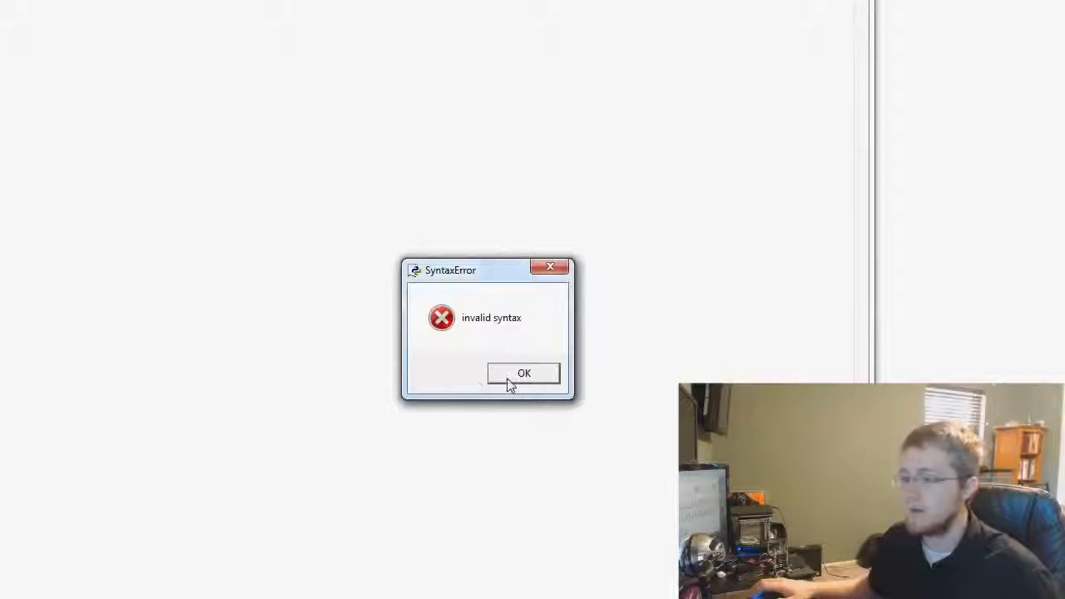
pyautogui.click(522, 373)
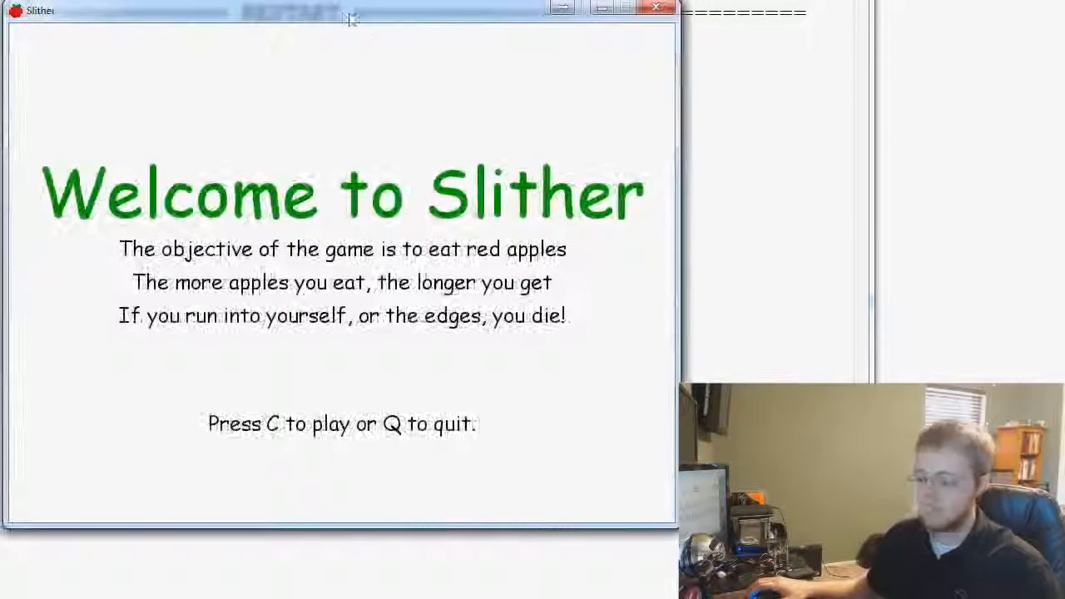
# Play Slither until 'Score: 3' shows at the top-left, then close the game window
pyautogui.press('c')
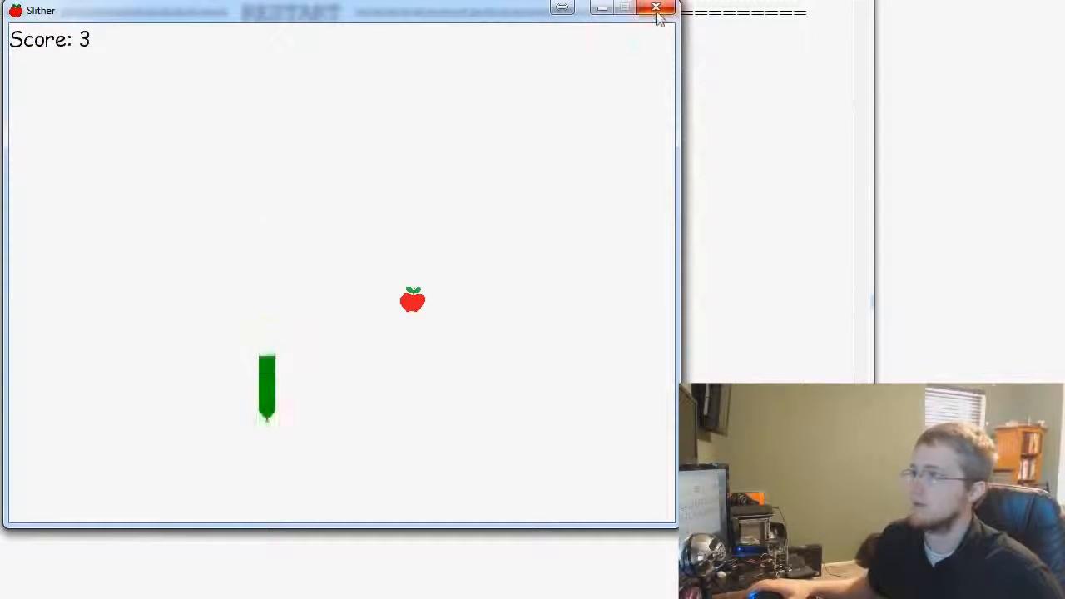
pyautogui.click(656, 7)
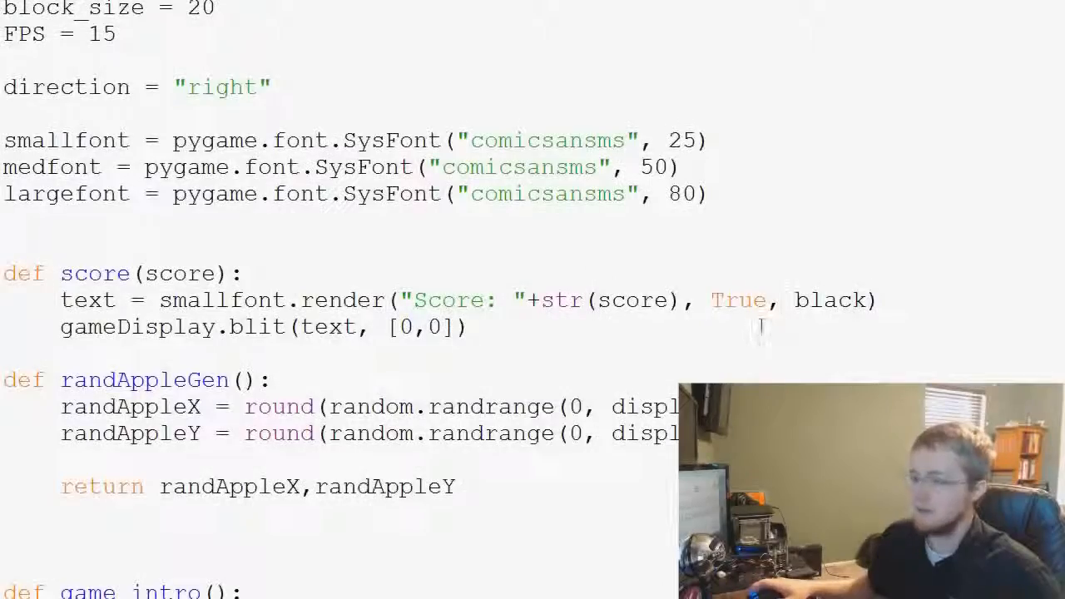
# Revisit score(snakeLength-1) in gameLoop and rerun the game to its welcome screen
pyautogui.scroll(-3)
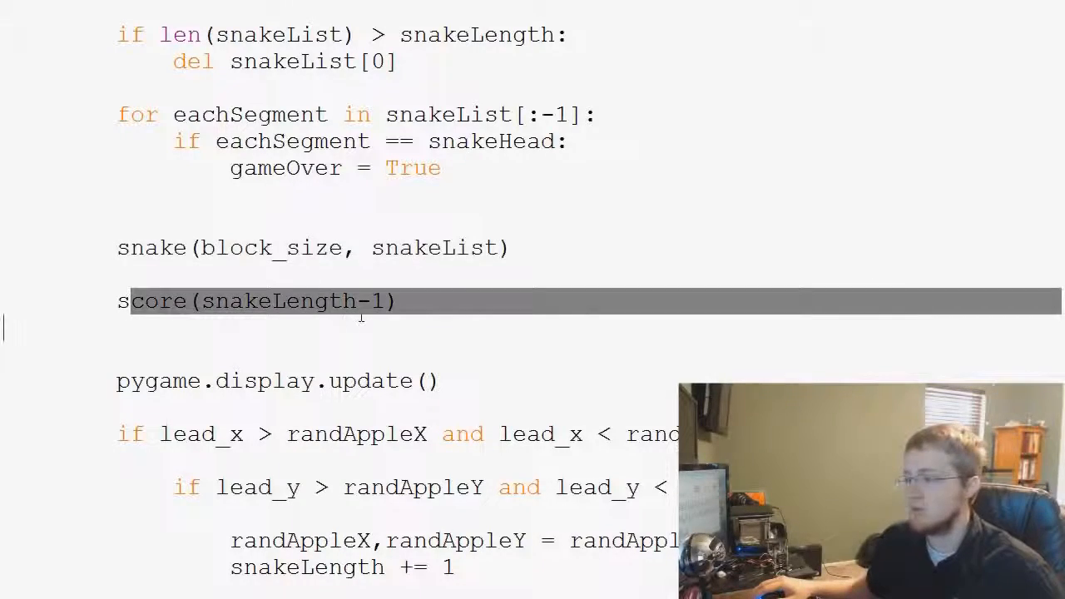
pyautogui.scroll(-3)
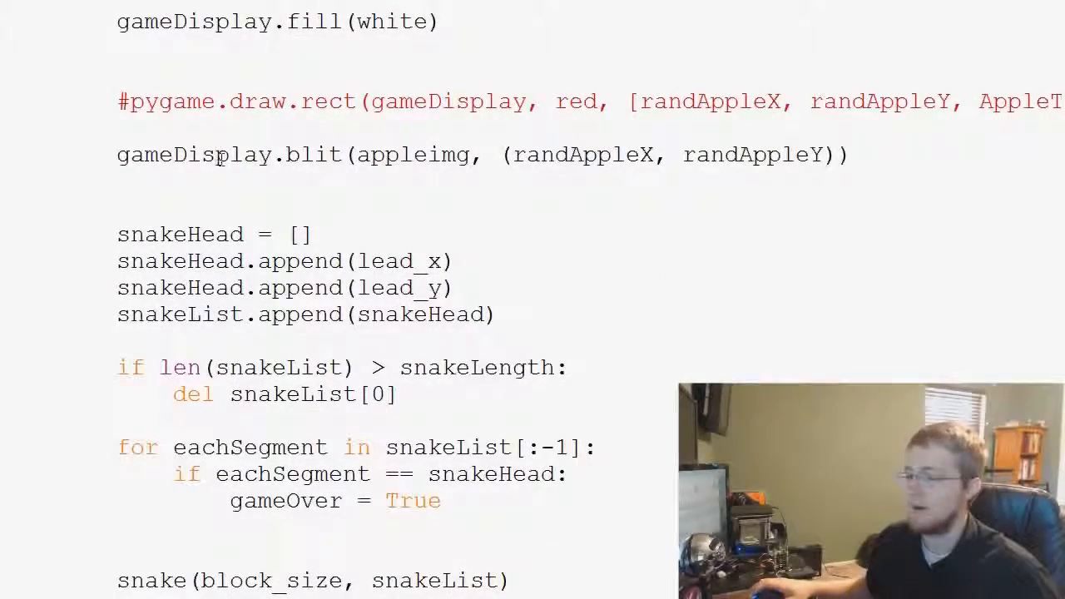
pyautogui.moveTo(175, 155); pyautogui.dragTo(469, 155)
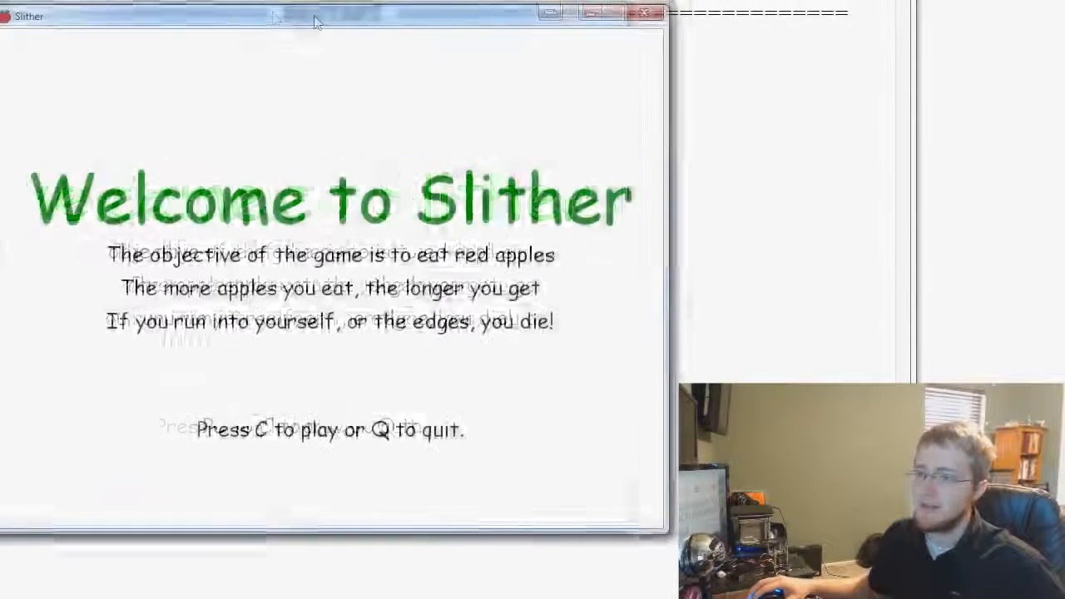
# Play a round of Slither to Game over, then start a fresh round showing 'Score: 0'
pyautogui.press('c')
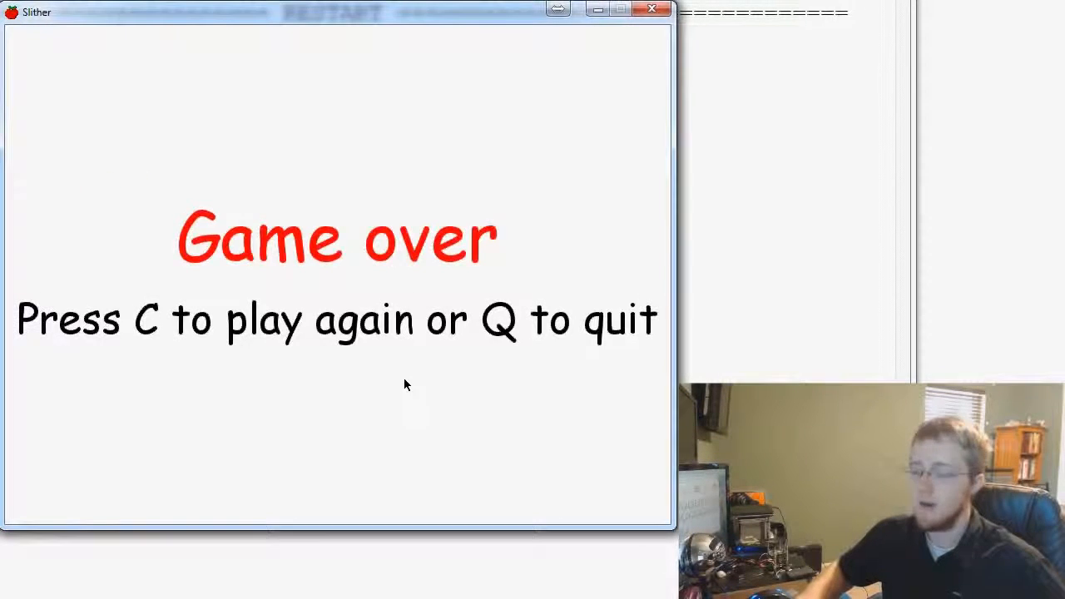
pyautogui.press('c')
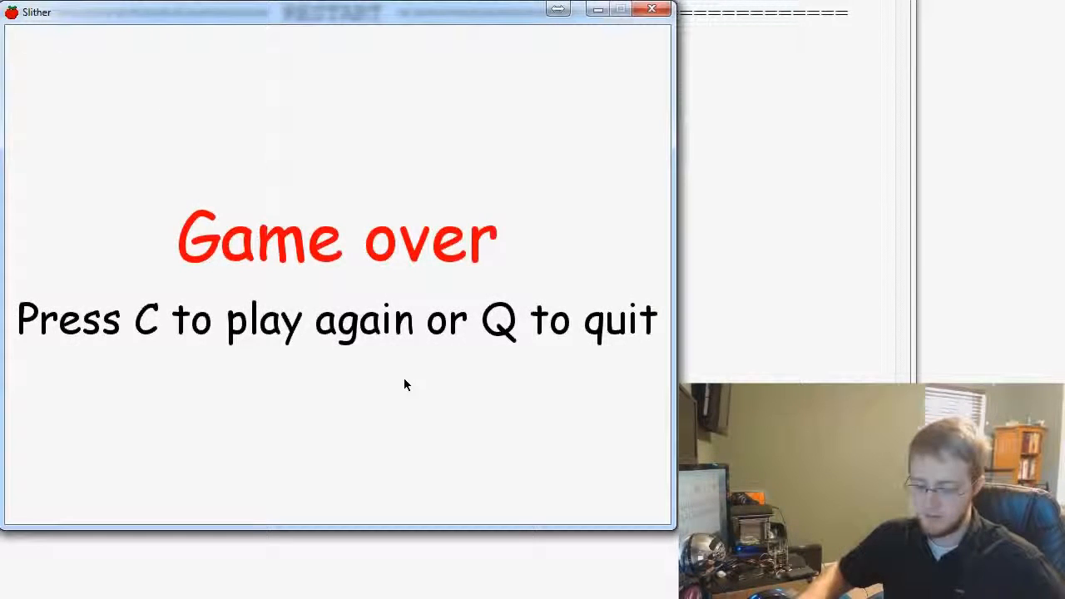
pyautogui.press('c')
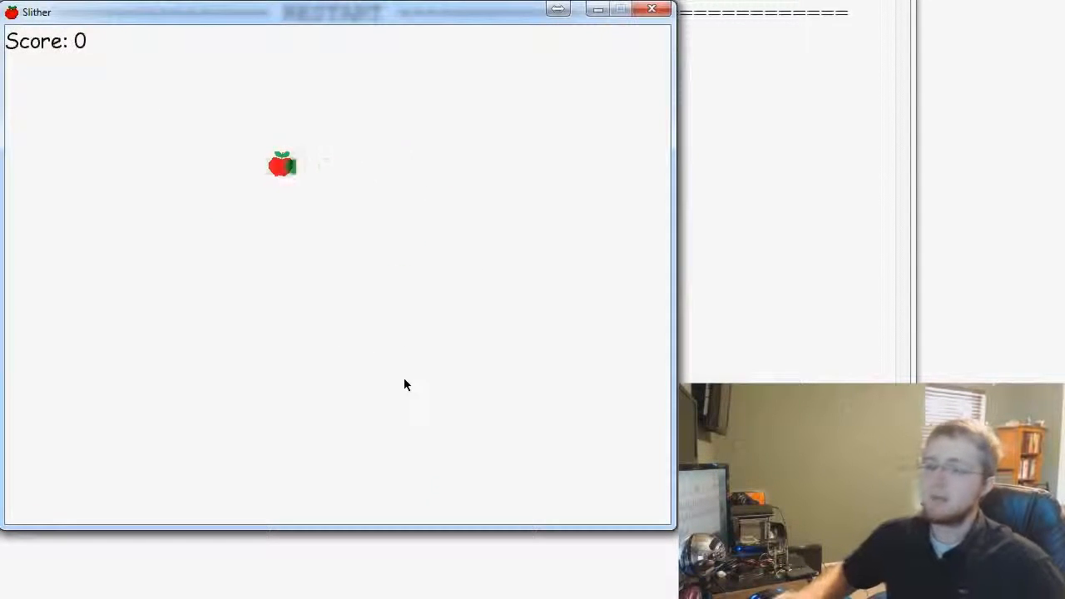